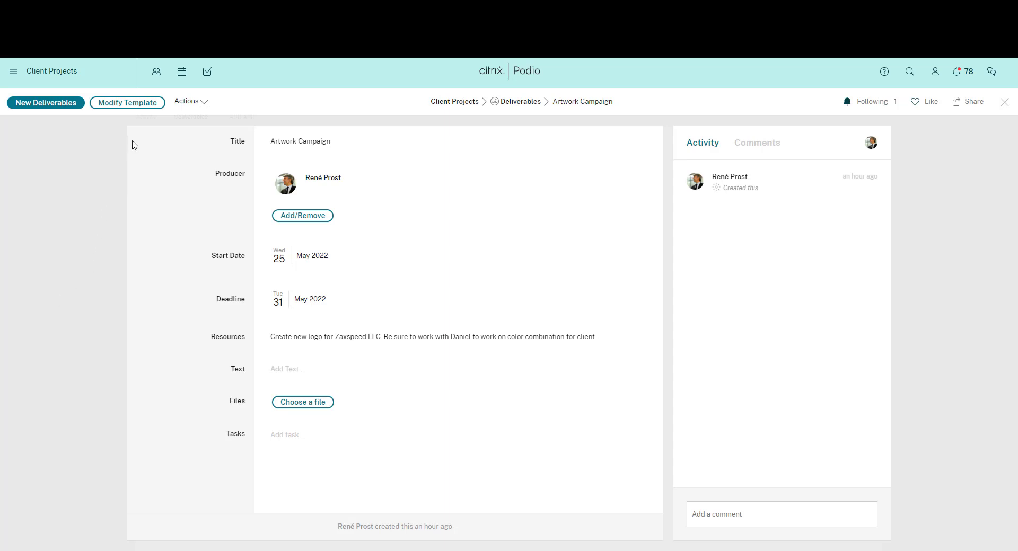
pyautogui.moveTo(127, 103)
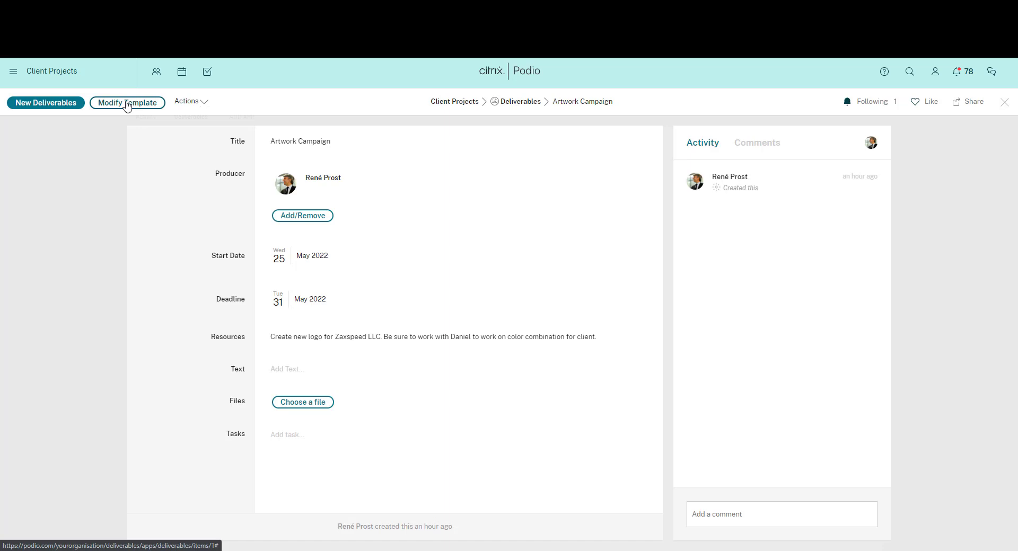
# - Open the Deliverables app template in the Modify Template editor
pyautogui.click(128, 103)
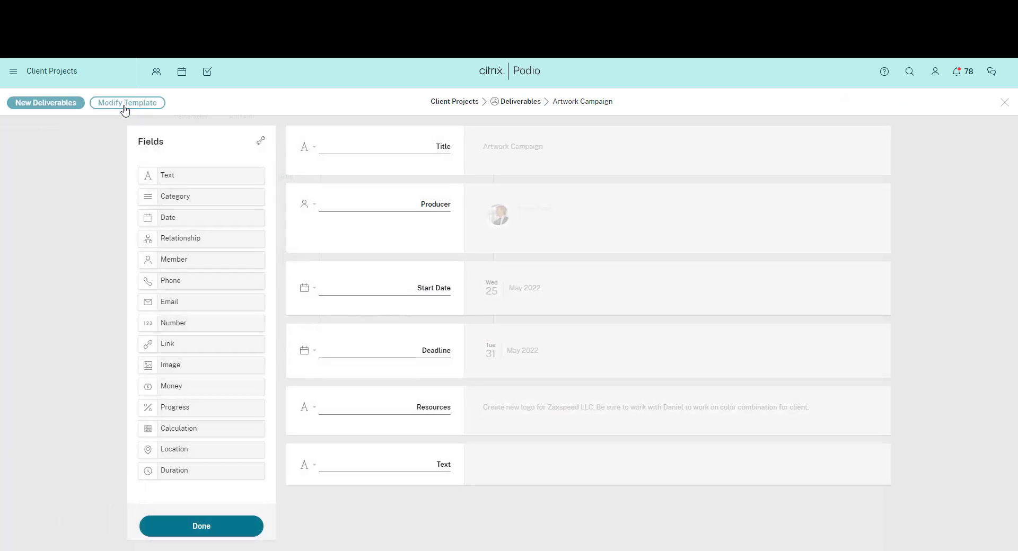
pyautogui.moveTo(117, 217)
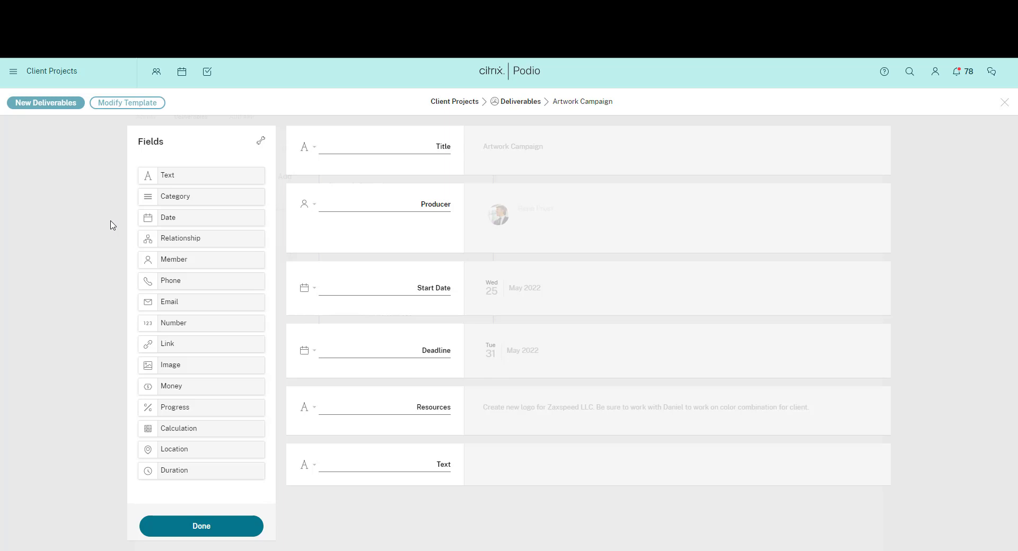
pyautogui.moveTo(167, 193)
pyautogui.write('Status')
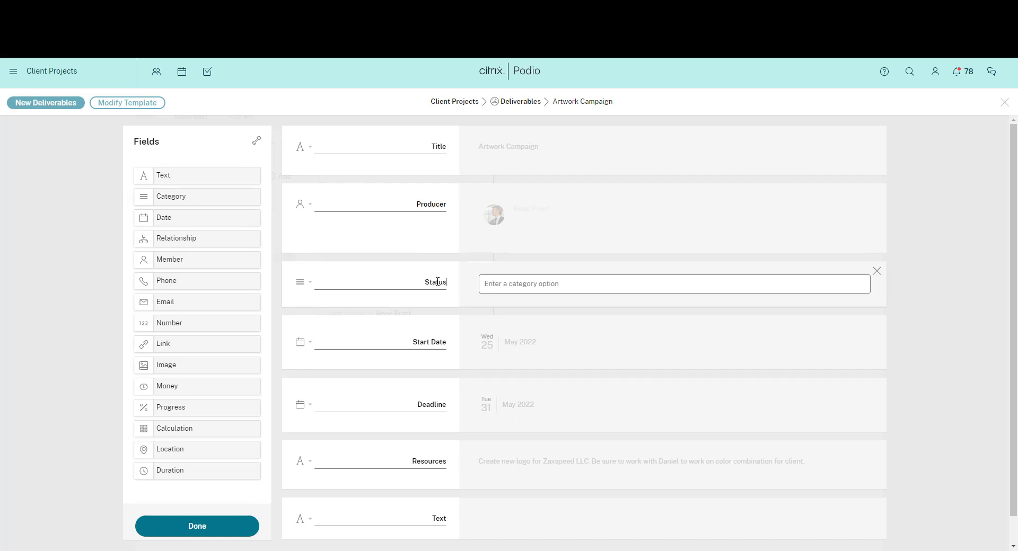
# - Add a Status category with In Progress, Completed (green) and Not Started (teal) options
pyautogui.write('In Progress')
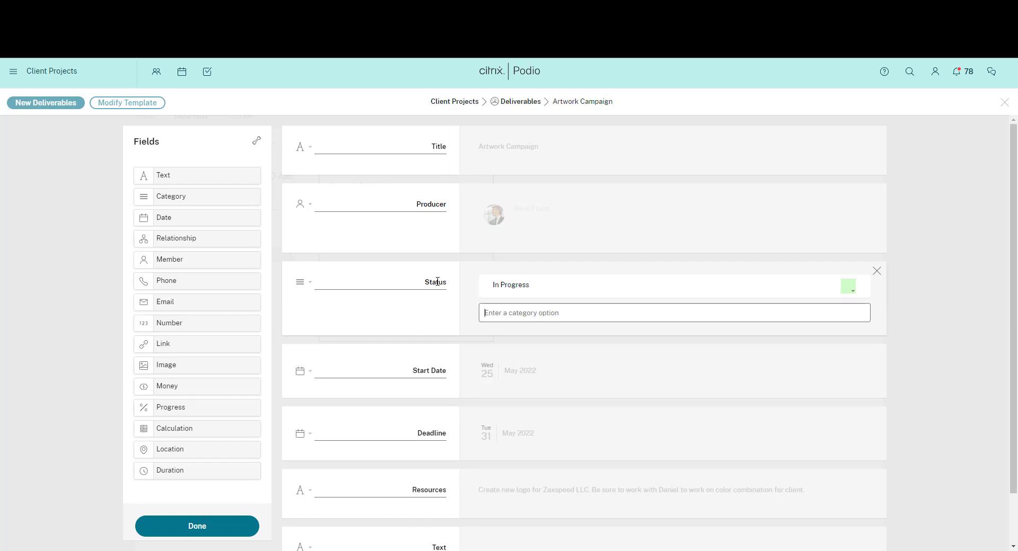
pyautogui.write('Completed')
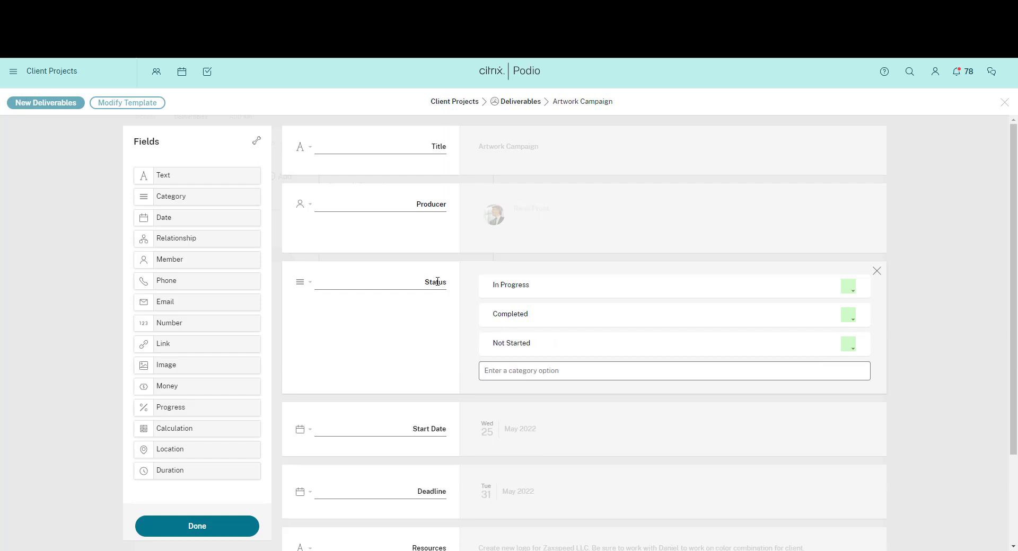
pyautogui.click(848, 314)
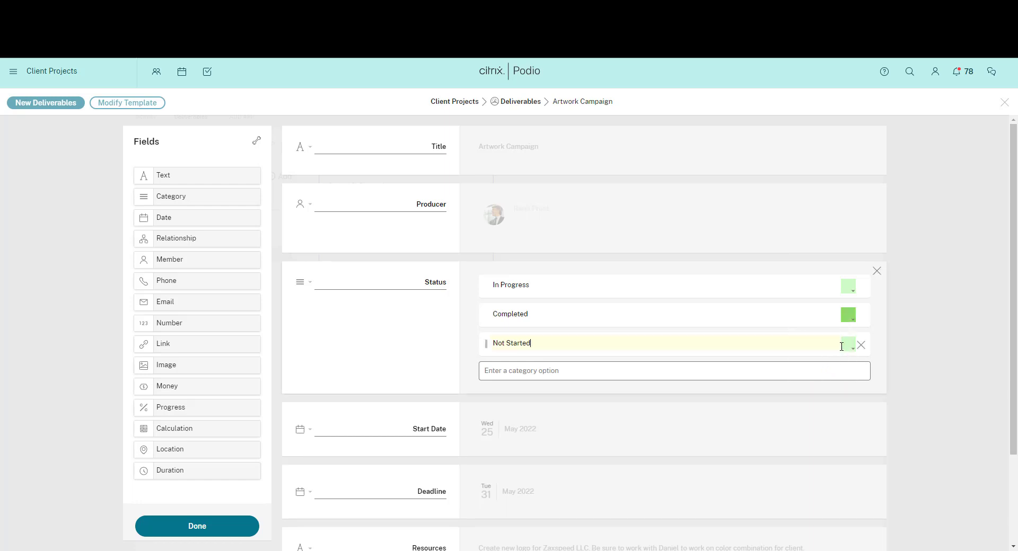
pyautogui.click(848, 344)
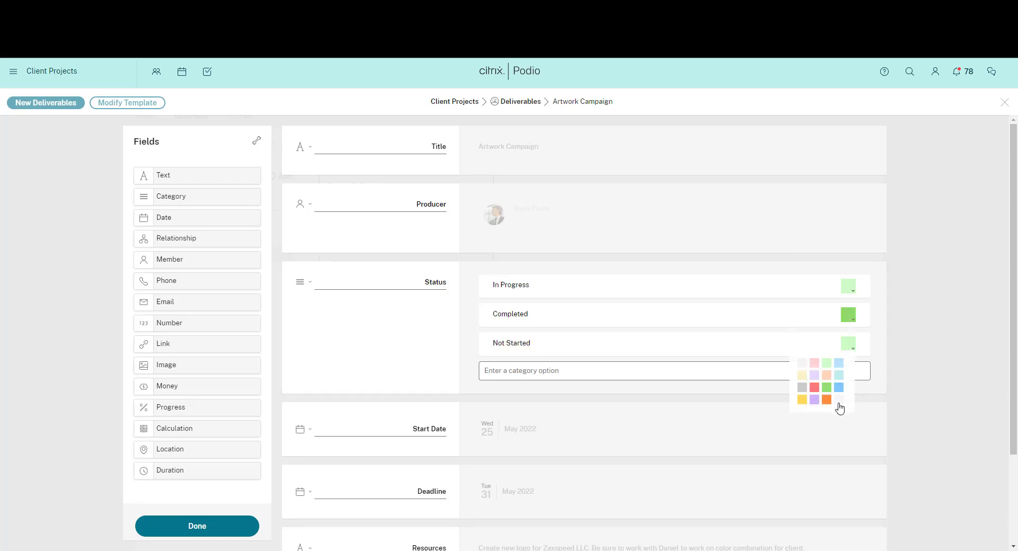
pyautogui.click(838, 388)
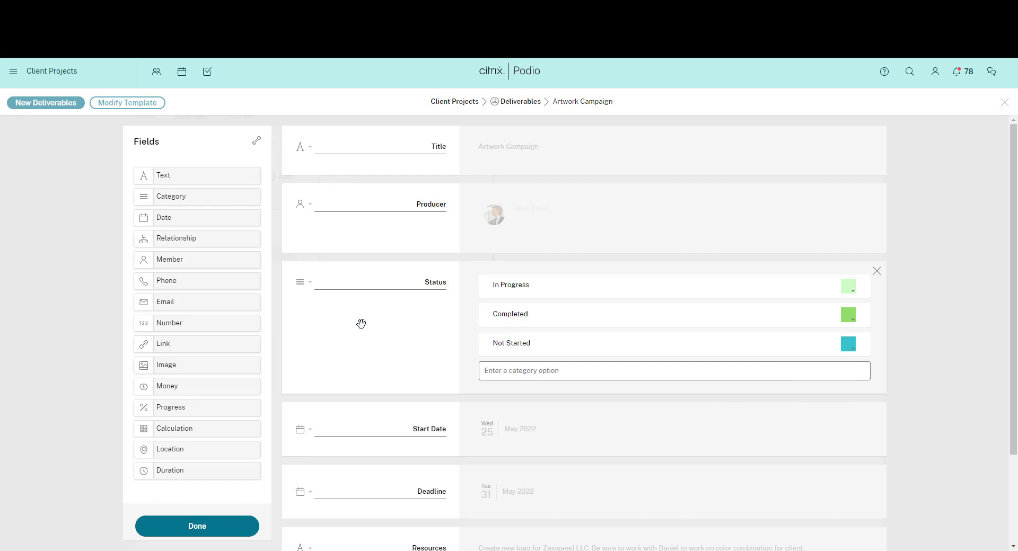
pyautogui.scroll(-3)
pyautogui.write('Time Es')
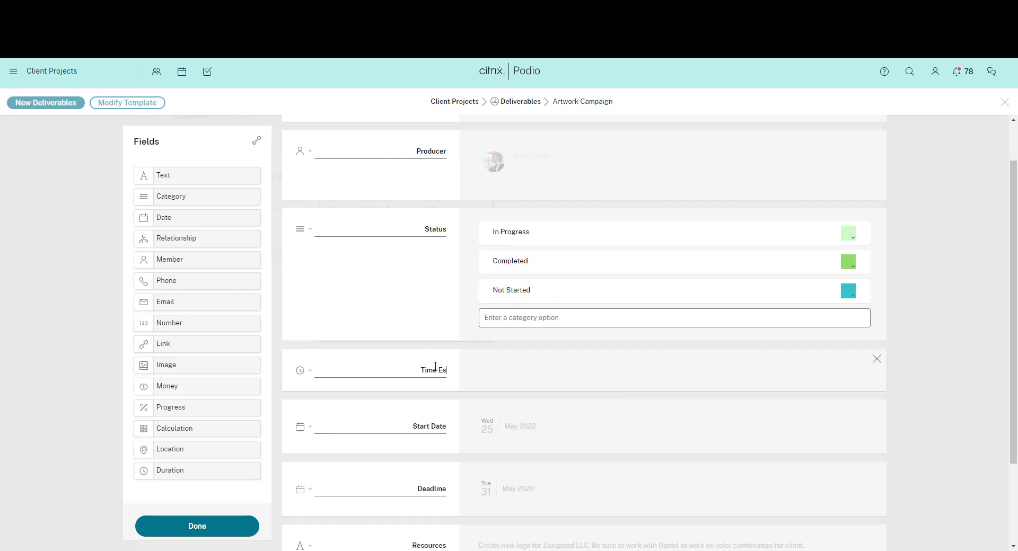
# - Add a Duration field named Time Estimate below Status
pyautogui.write('timate')
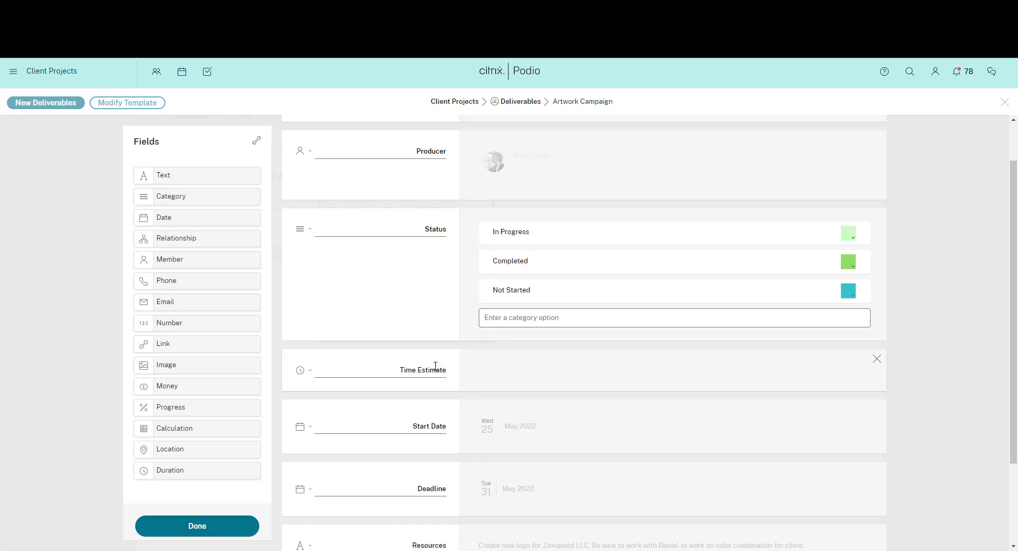
pyautogui.scroll(-3)
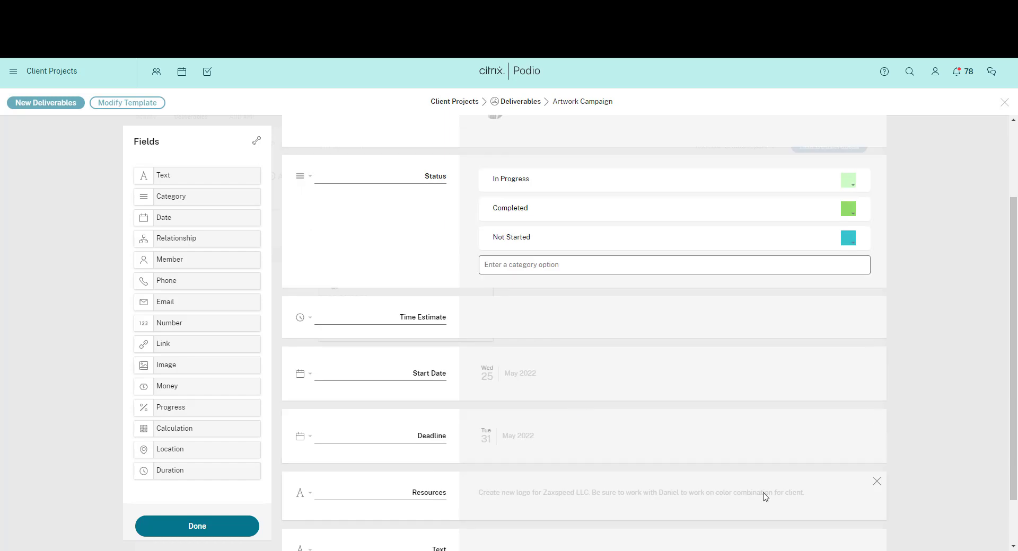
# - Delete the Resources field from the template and confirm the removal
pyautogui.click(877, 481)
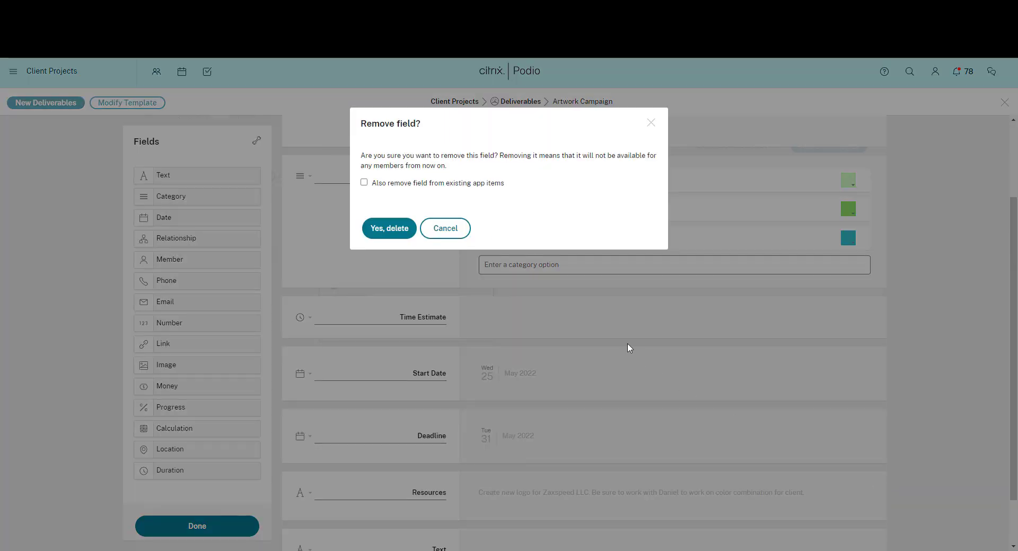
pyautogui.moveTo(381, 198)
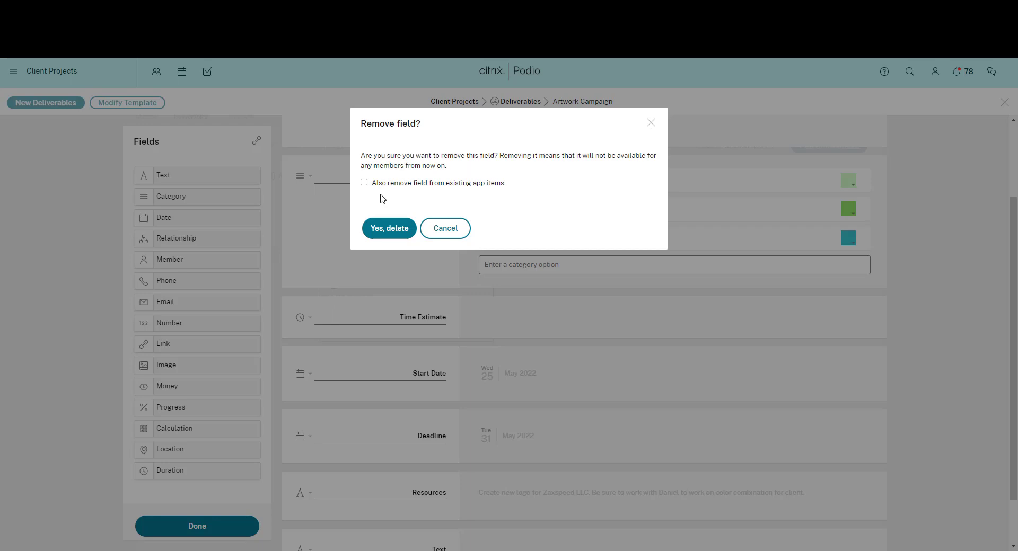
pyautogui.moveTo(370, 193)
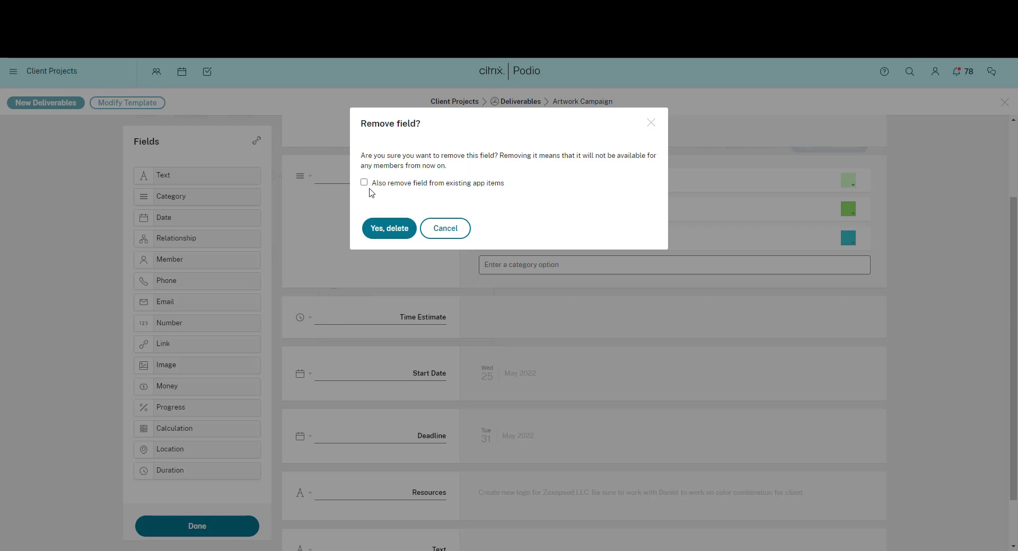
pyautogui.click(364, 183)
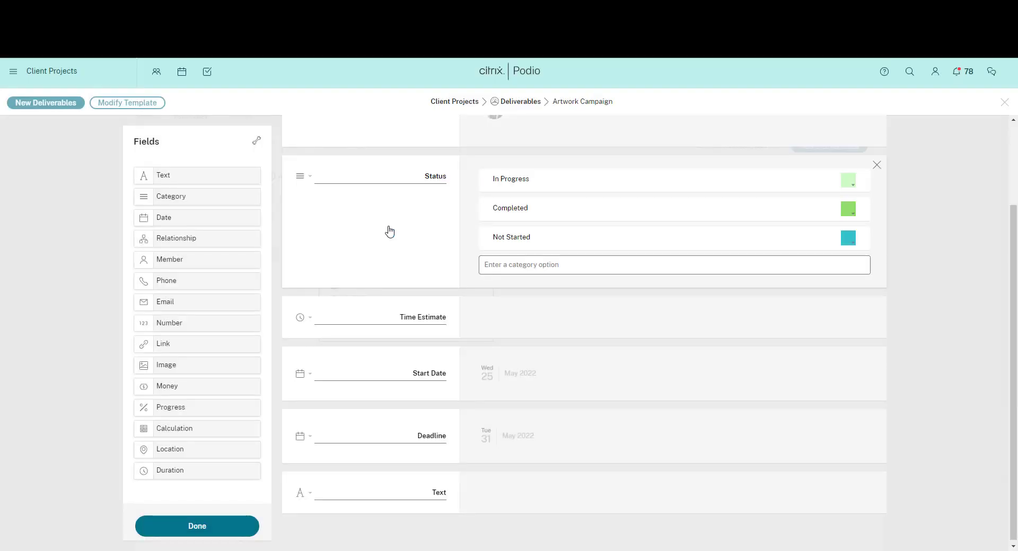
pyautogui.moveTo(197, 526)
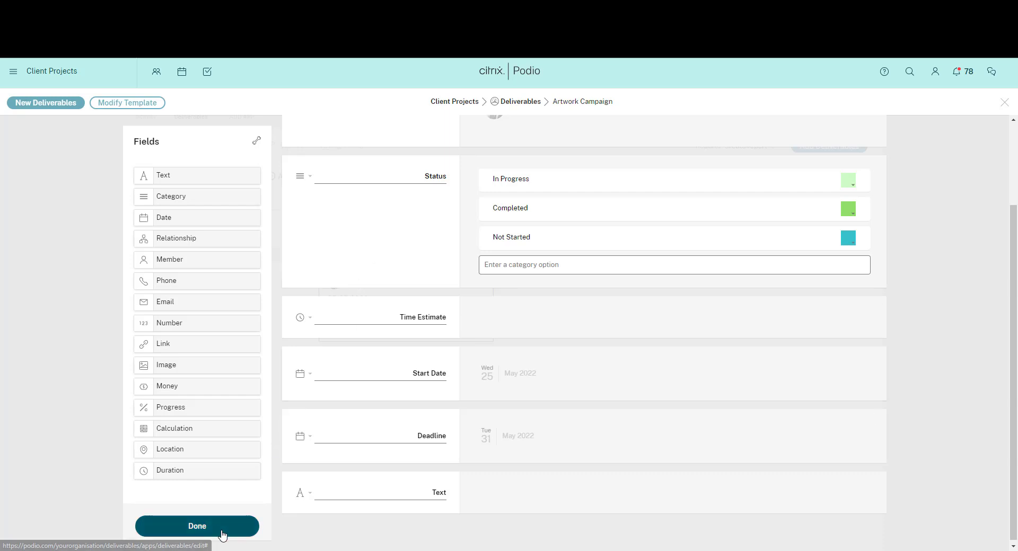
# - Save the template and mark the Artwork Campaign item's Status as Completed
pyautogui.click(197, 525)
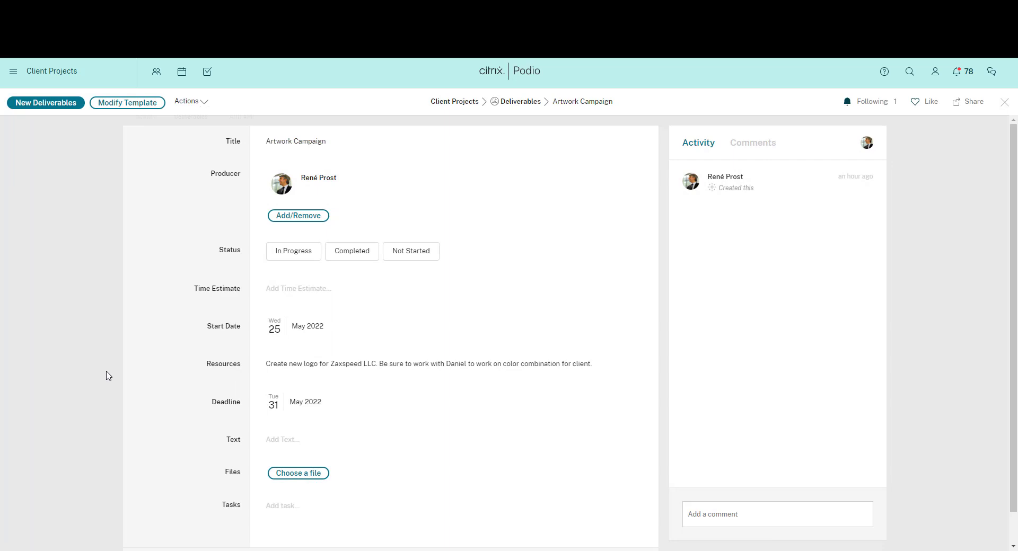
pyautogui.click(351, 251)
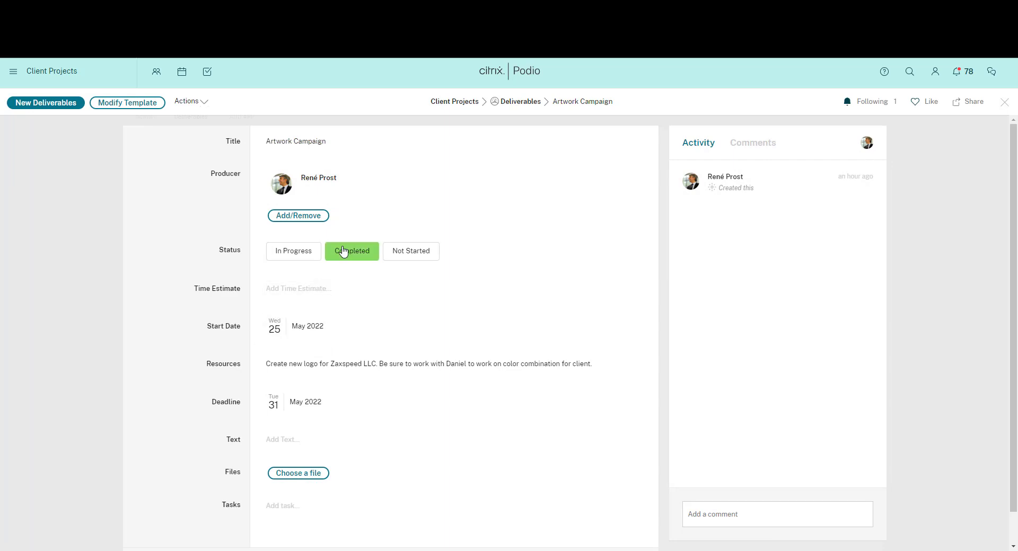
pyautogui.click(351, 252)
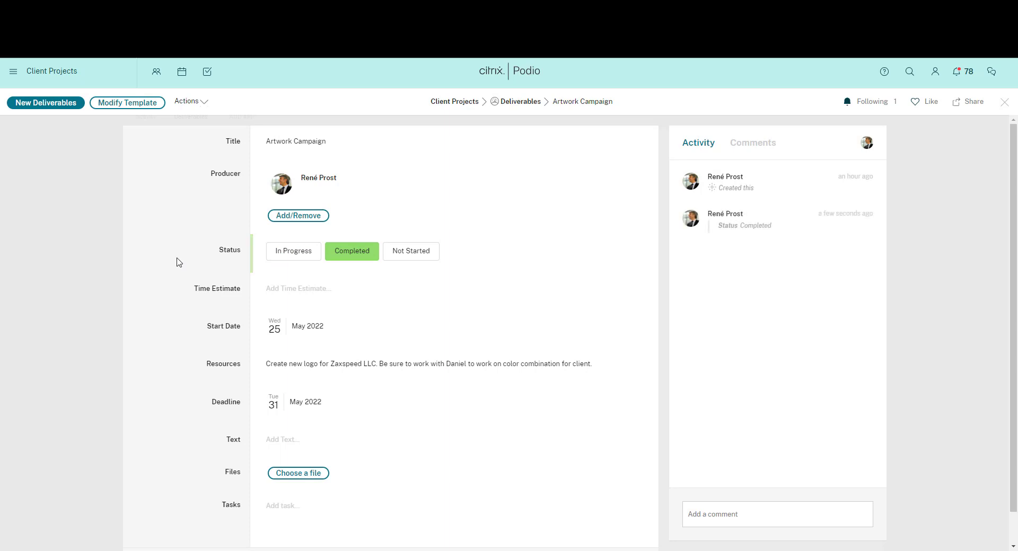
pyautogui.moveTo(526, 105)
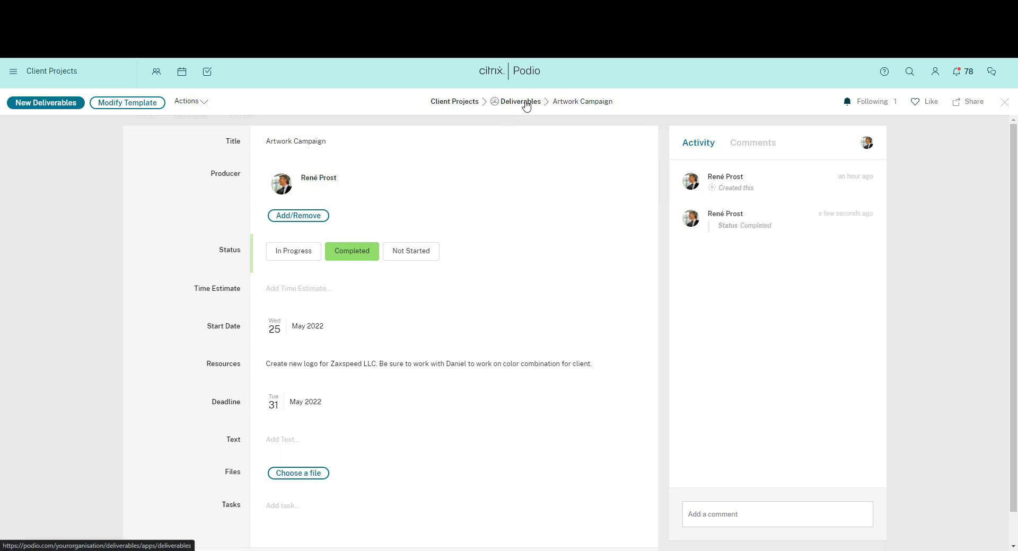
# - Return to the Deliverables app overview and show its wrench actions menu
pyautogui.click(520, 102)
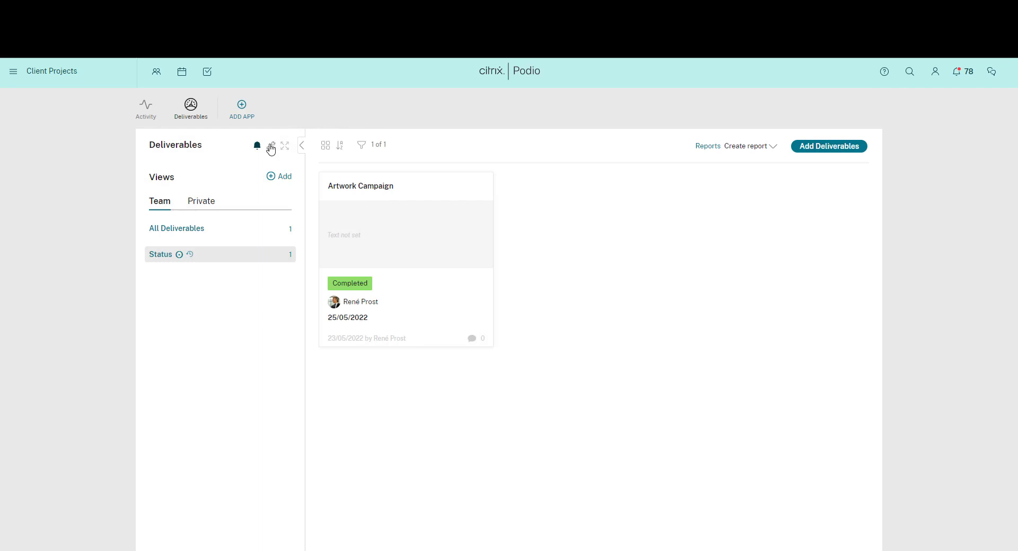
pyautogui.click(271, 145)
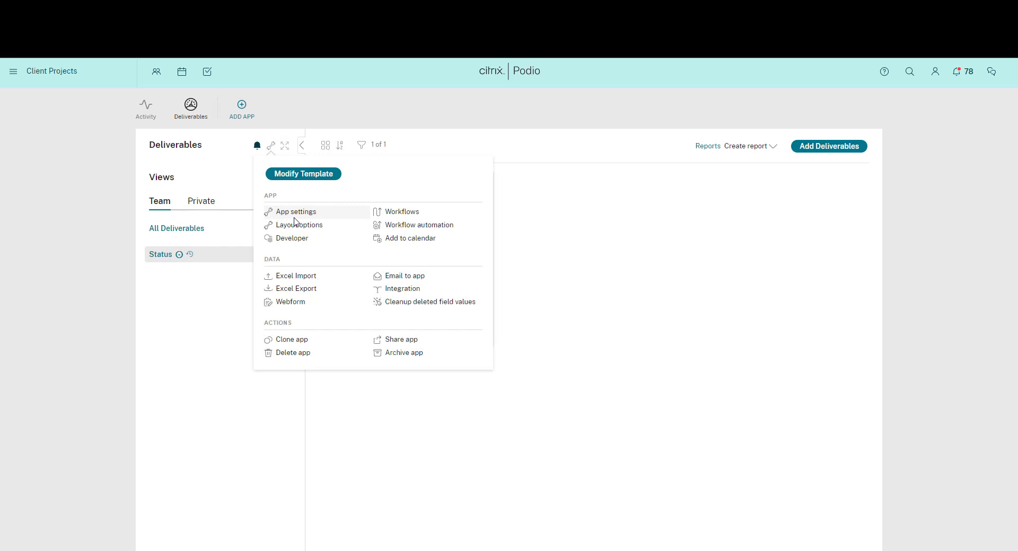
# - Rename the app Content Assignments with item name Assignment, set Card layout, and save
pyautogui.click(296, 211)
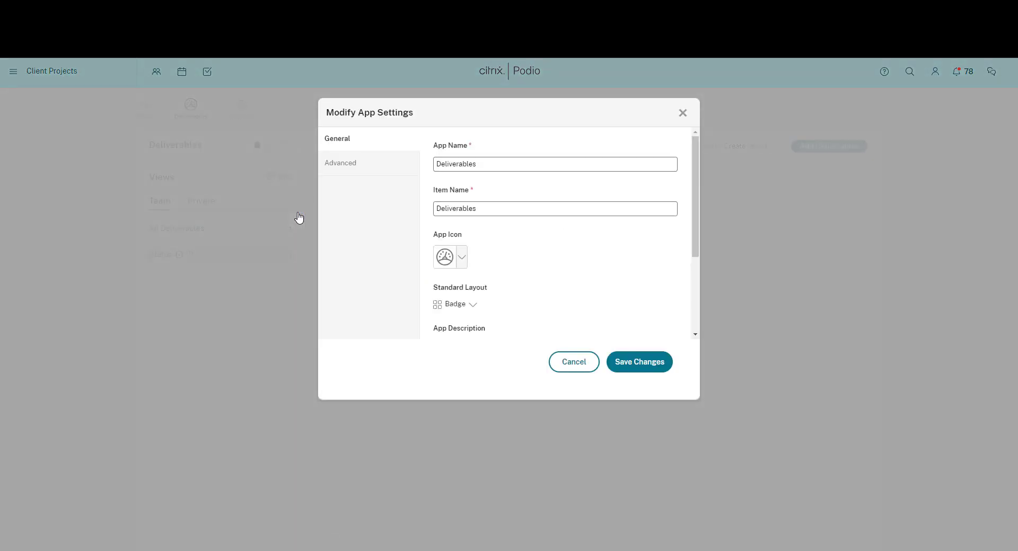
pyautogui.moveTo(525, 187)
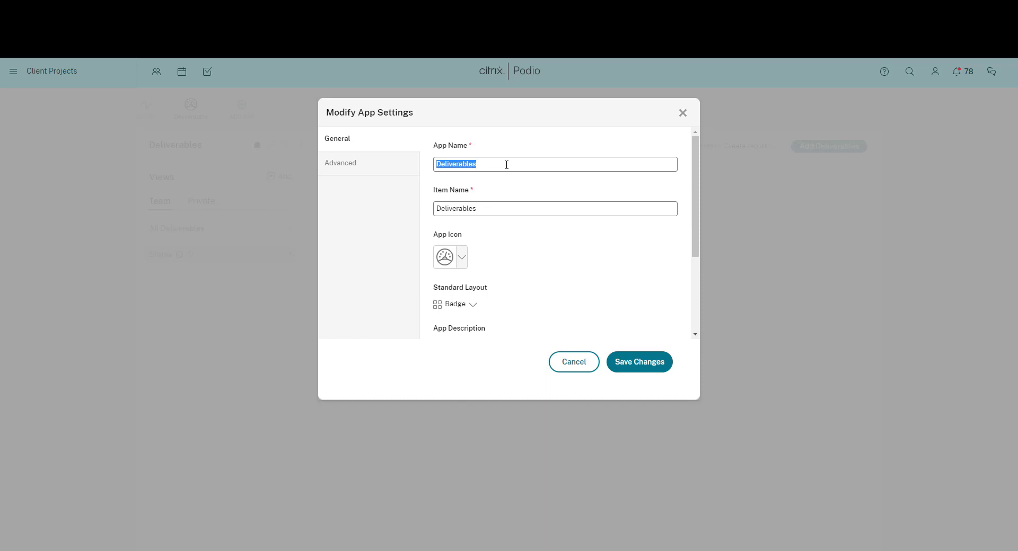
pyautogui.write('Con')
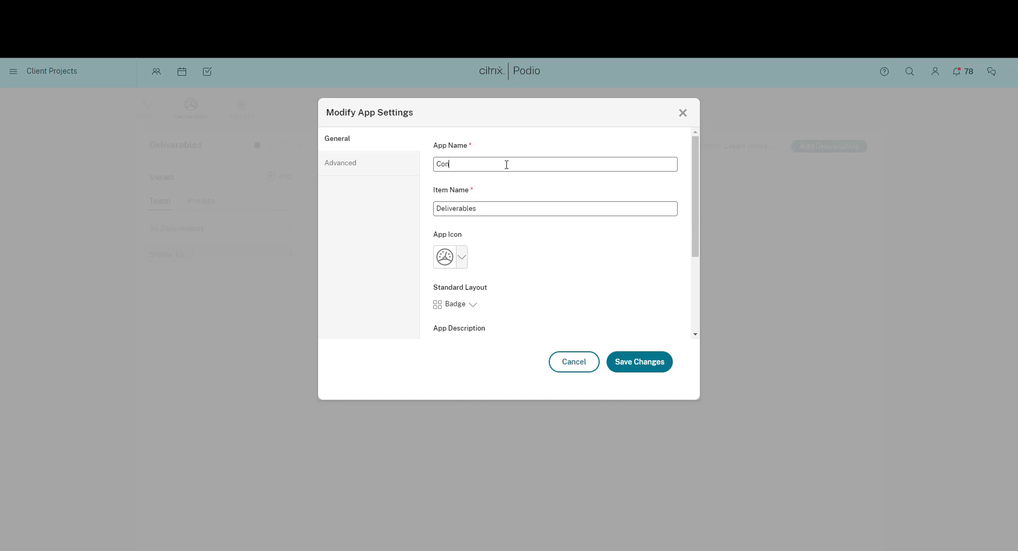
pyautogui.write('tent Assignments')
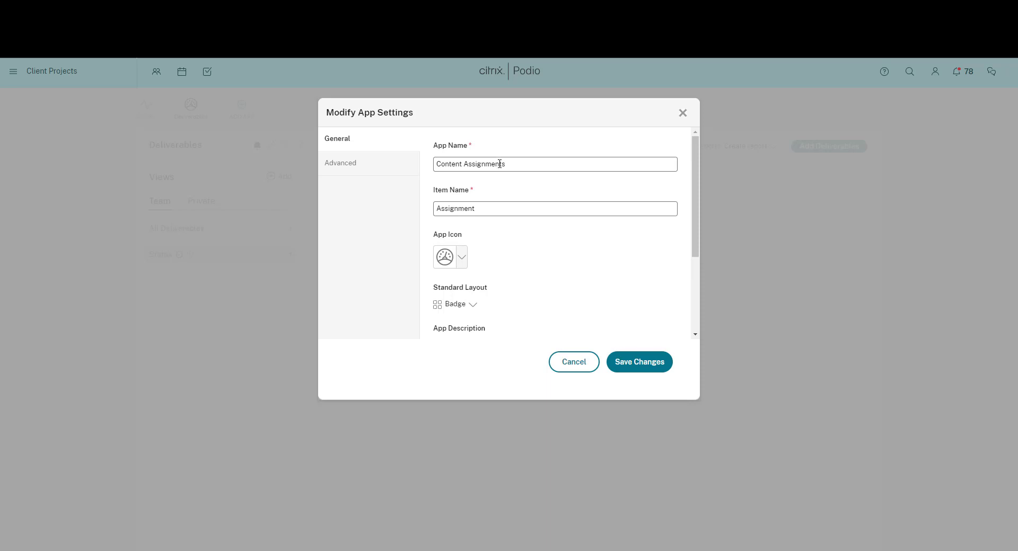
pyautogui.click(461, 305)
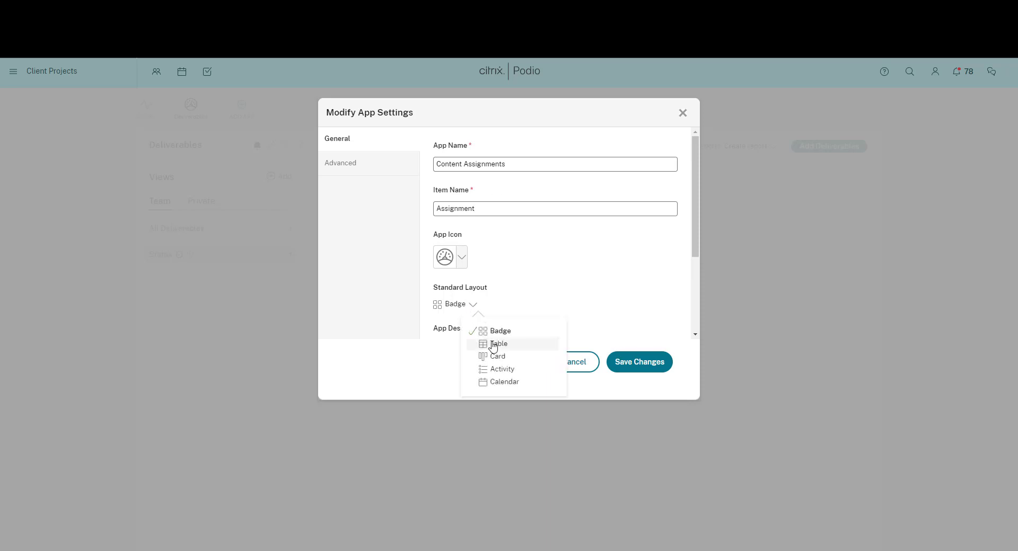
pyautogui.click(498, 356)
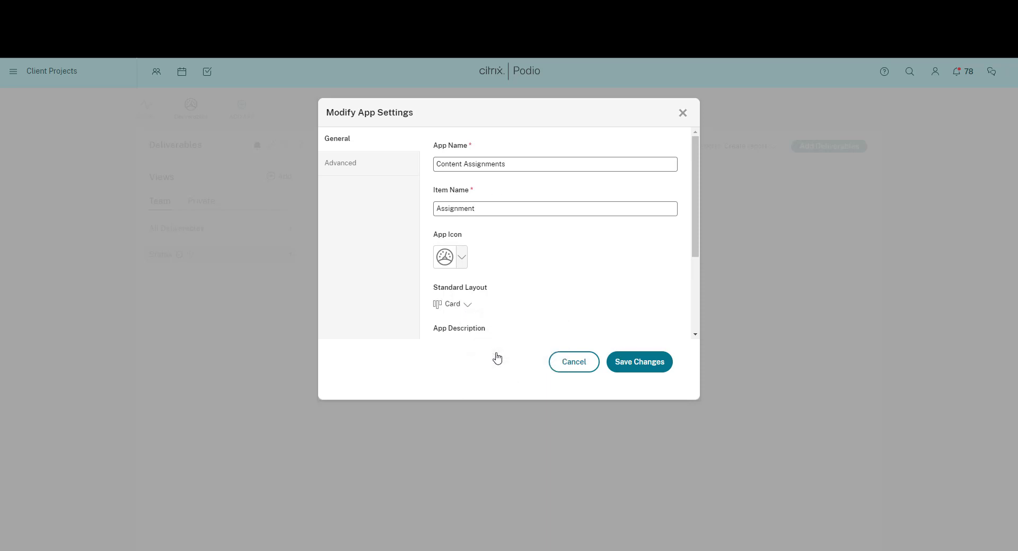
pyautogui.moveTo(638, 362)
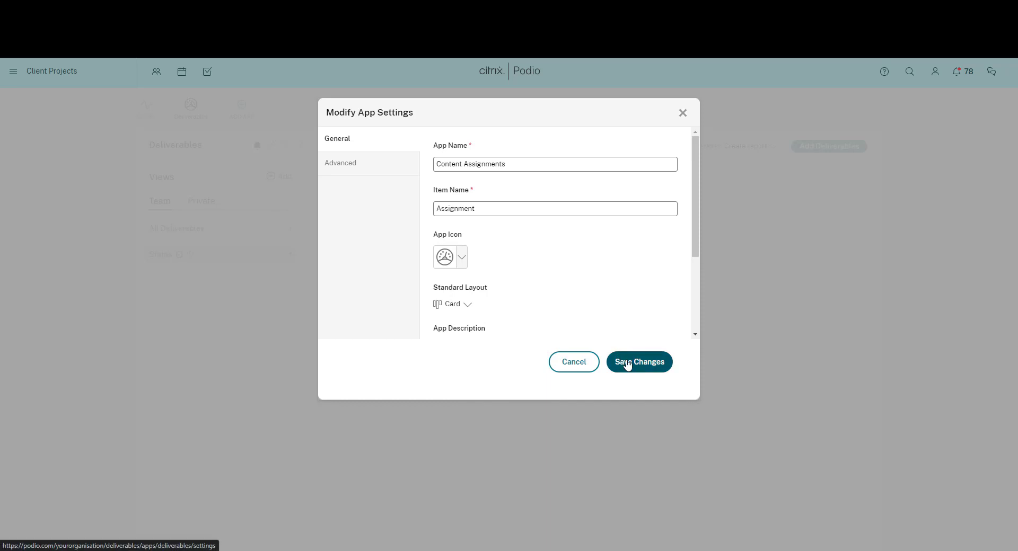
pyautogui.click(637, 362)
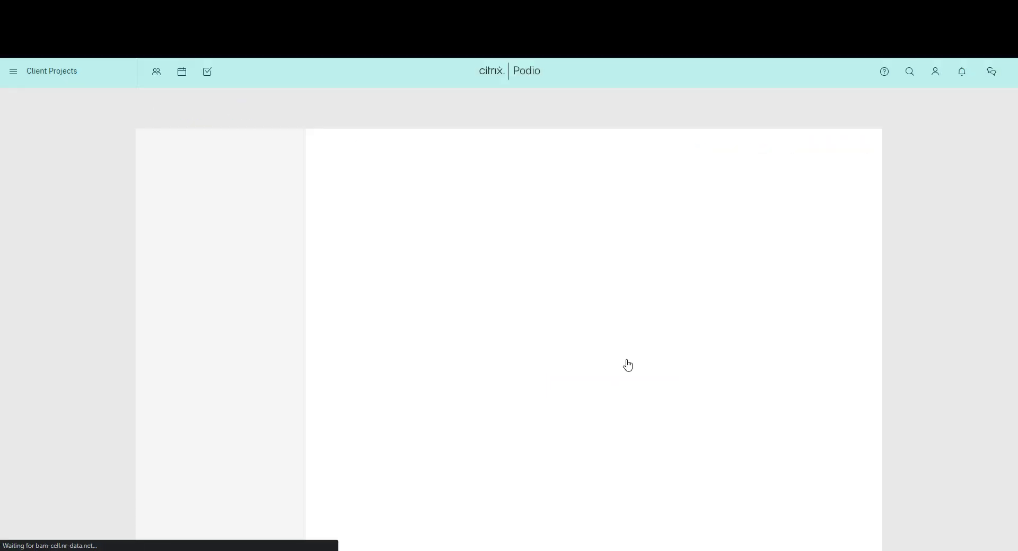